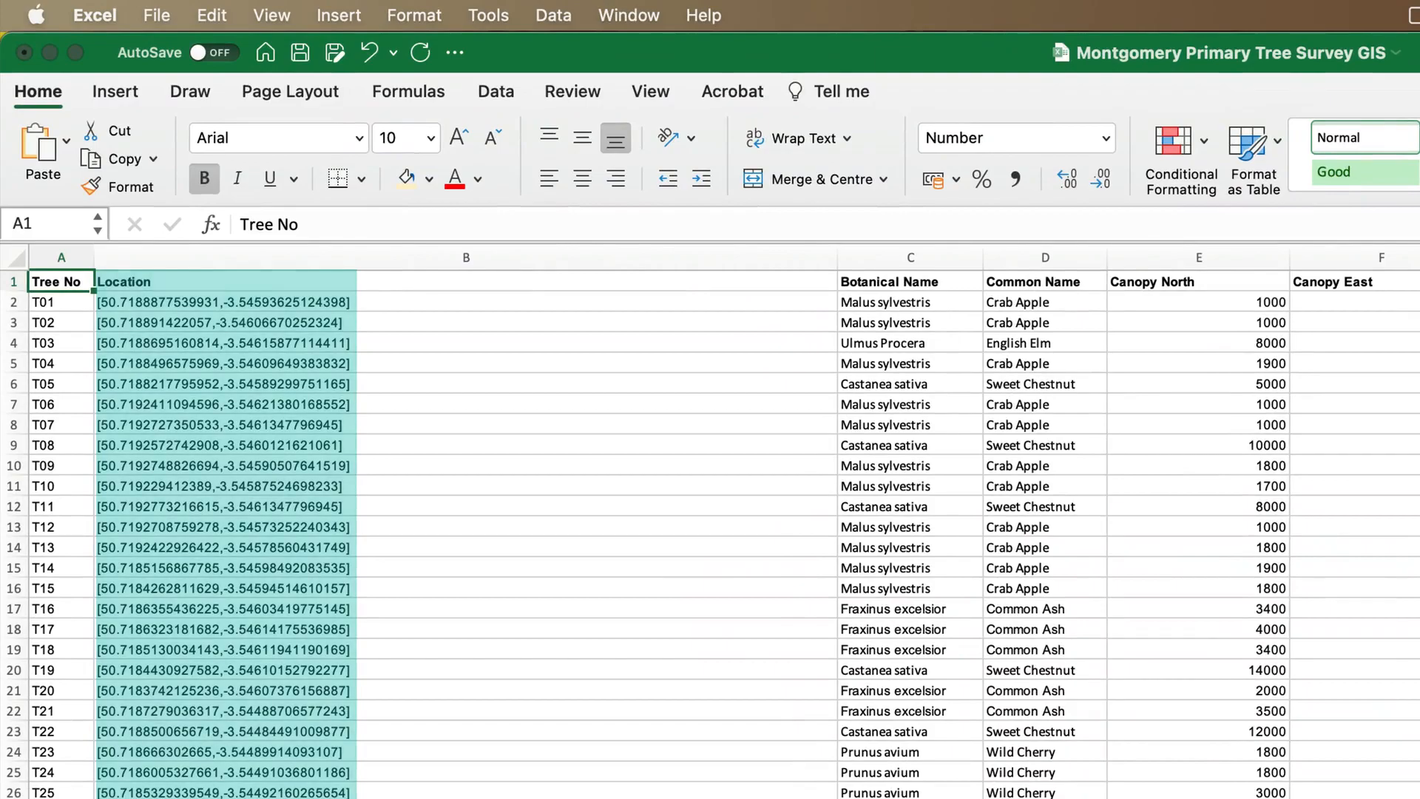
Confirm the Import Tree Survey dialog to create existing tree objects with a Survey Record.
scroll("down", 3)
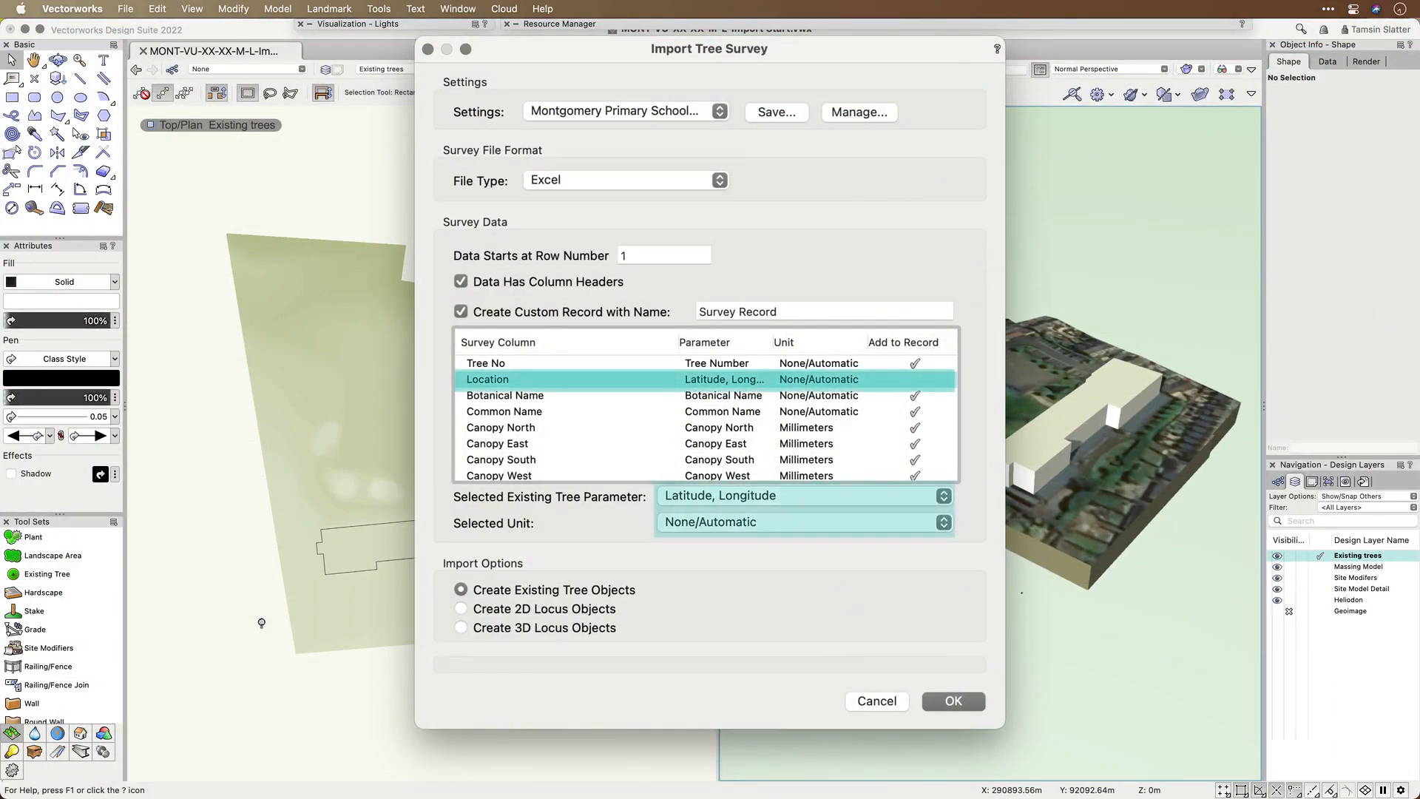
left_click(951, 700)
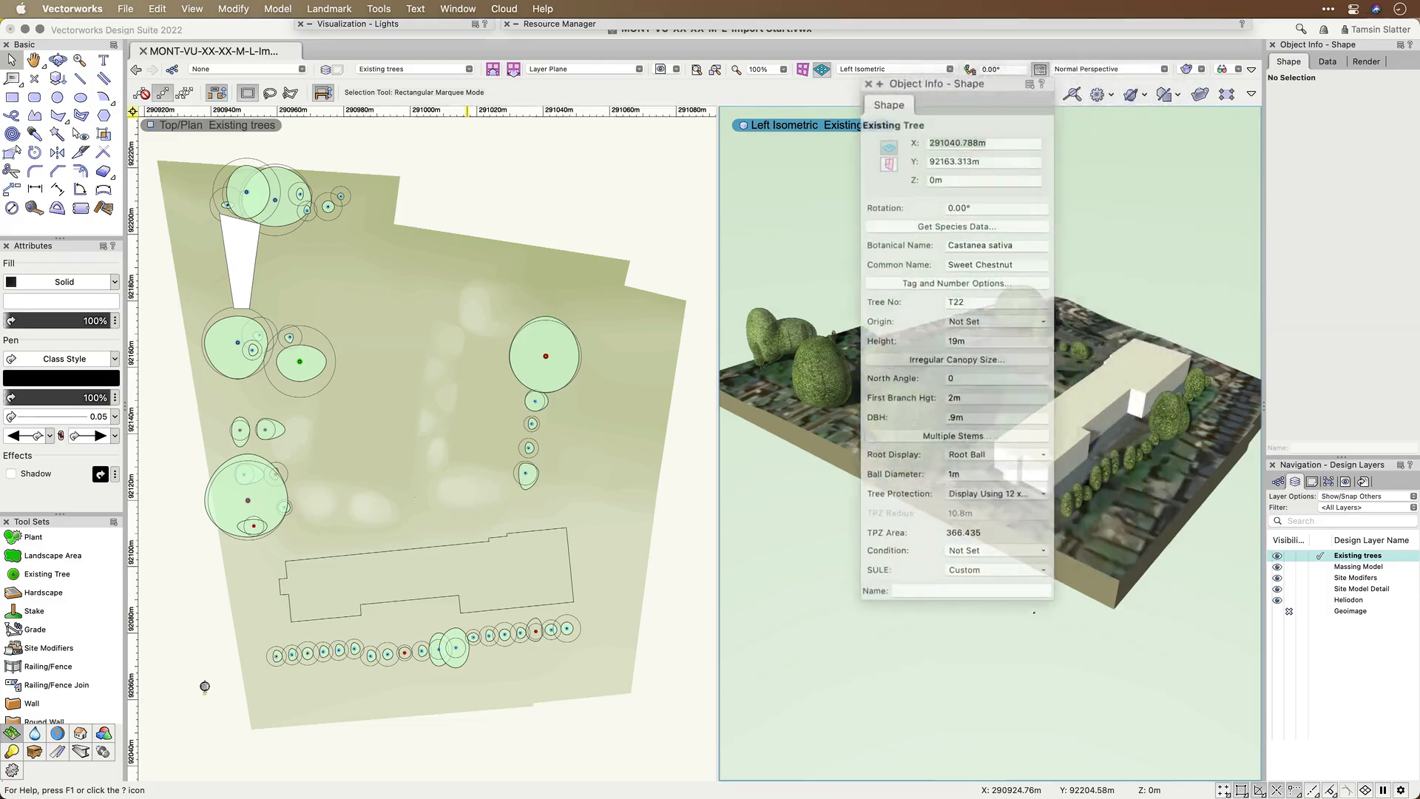
View tree T22's Survey Record data torn off beside its Shape properties in Object Info.
left_click(1327, 61)
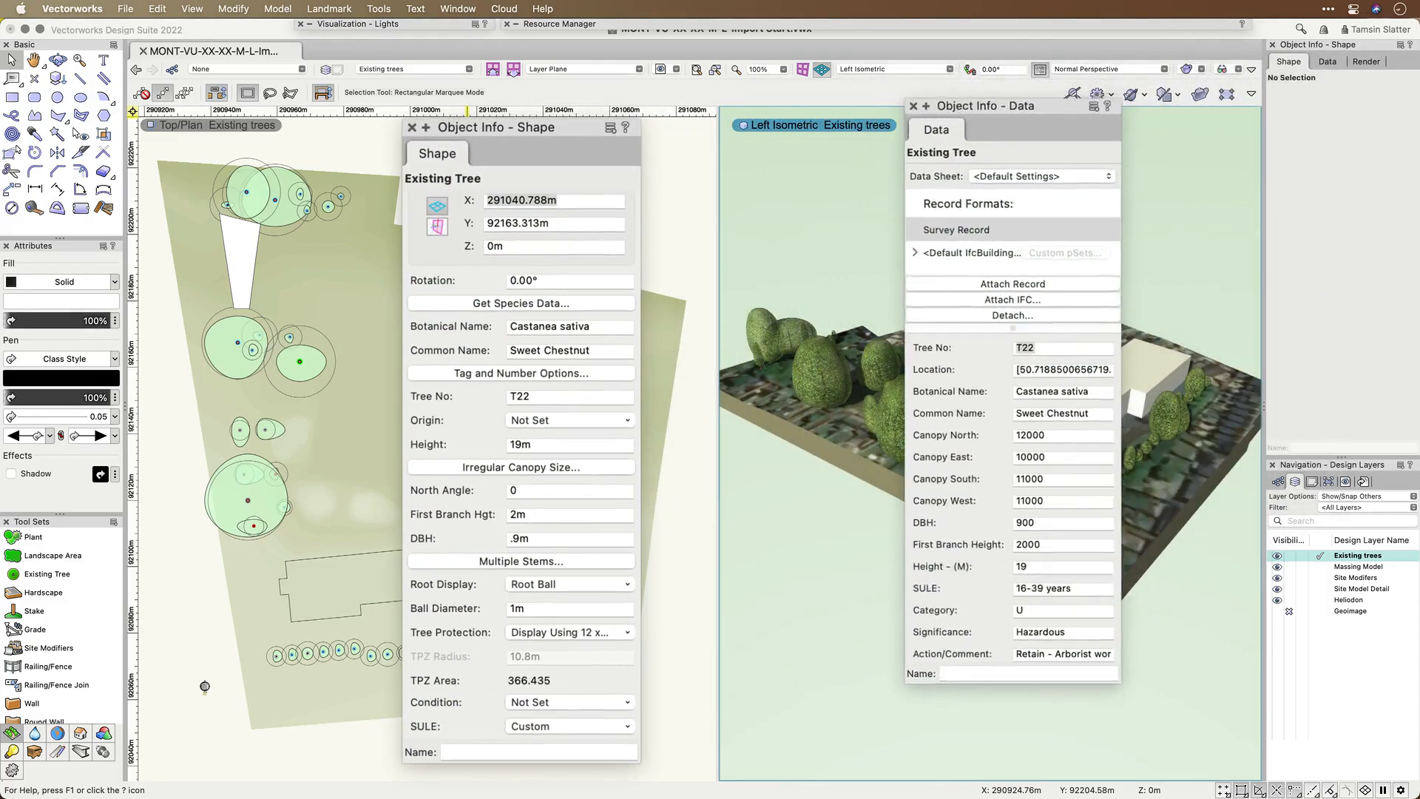
left_click_drag(986, 106, 869, 128)
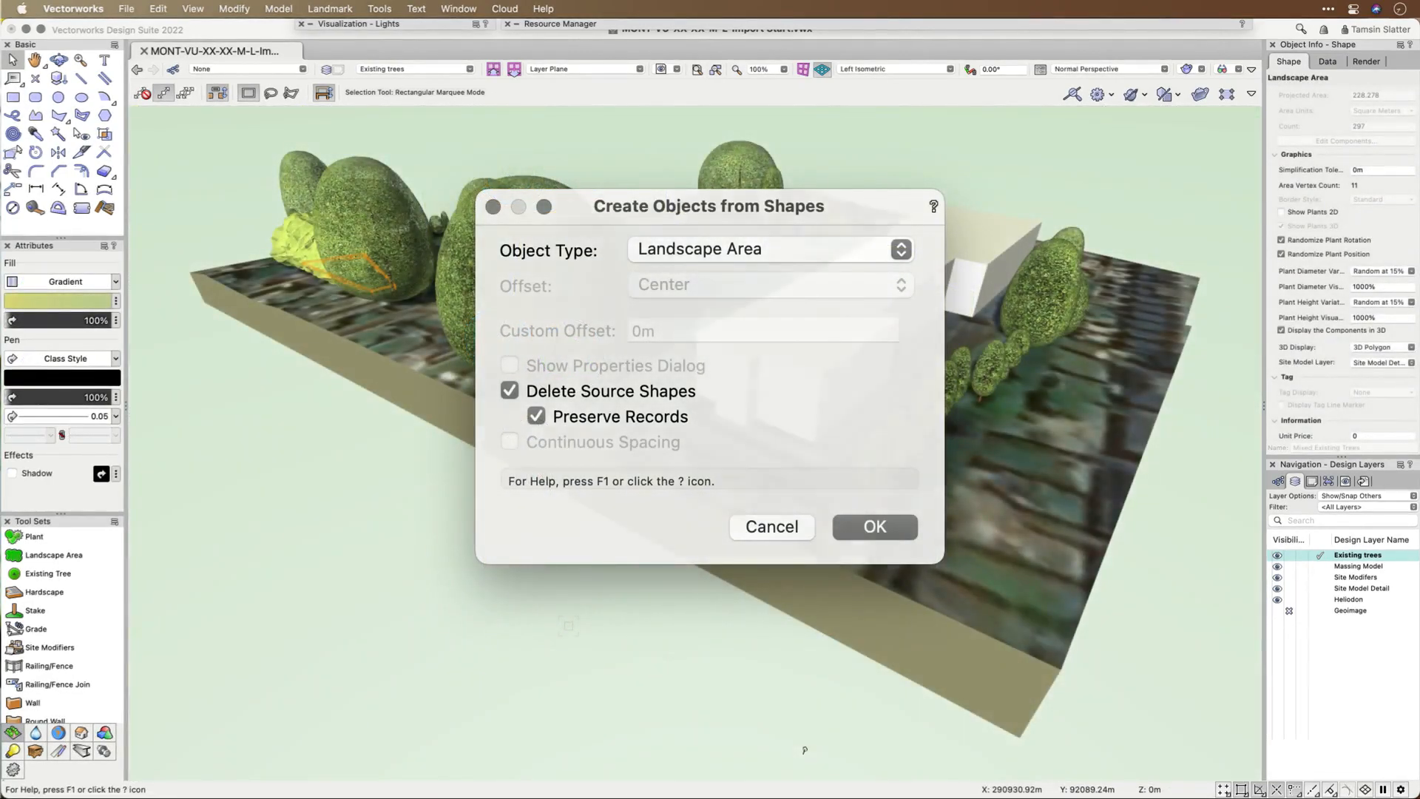
Confirm Create Objects from Shapes as a Landscape Area, deleting source shapes and preserving records.
left_click(873, 527)
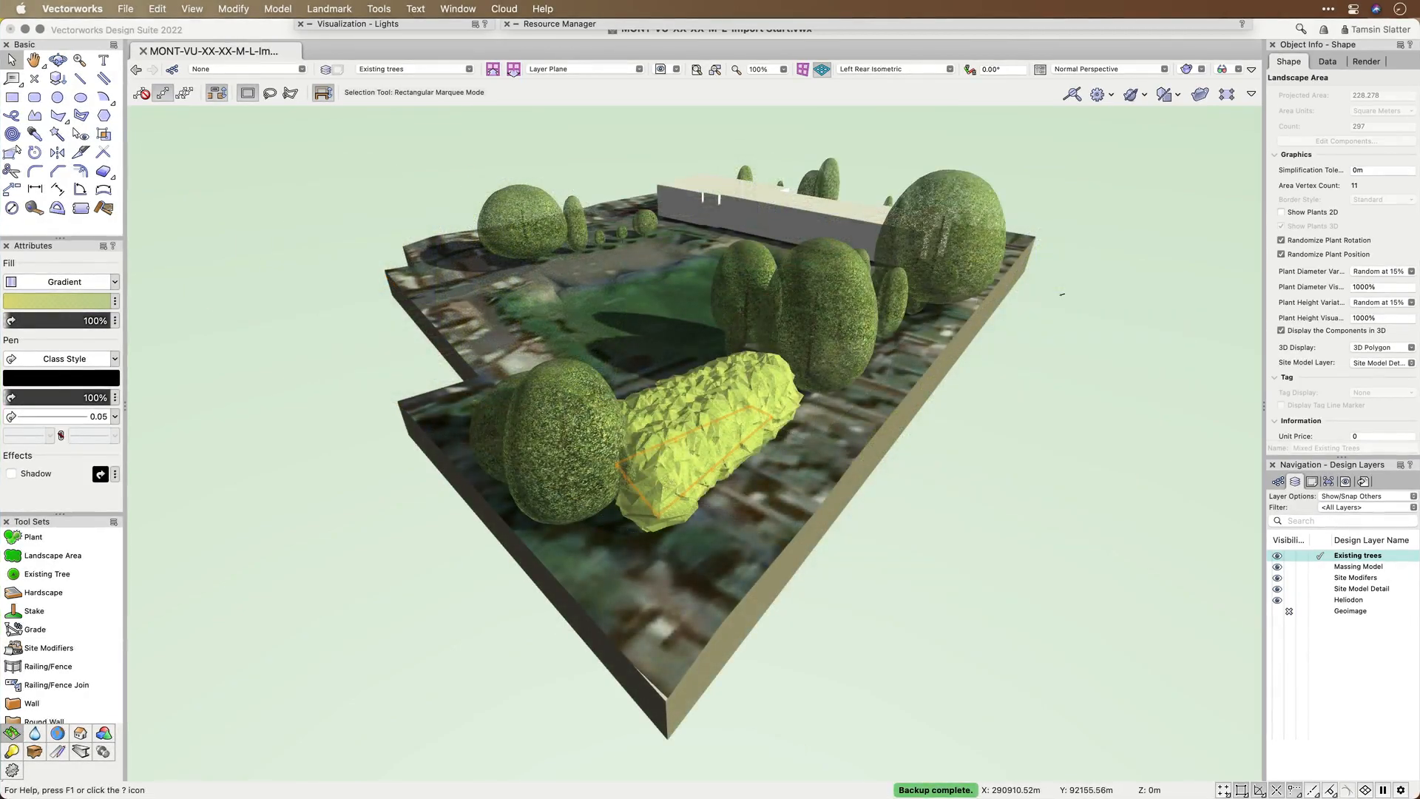
left_click(1329, 61)
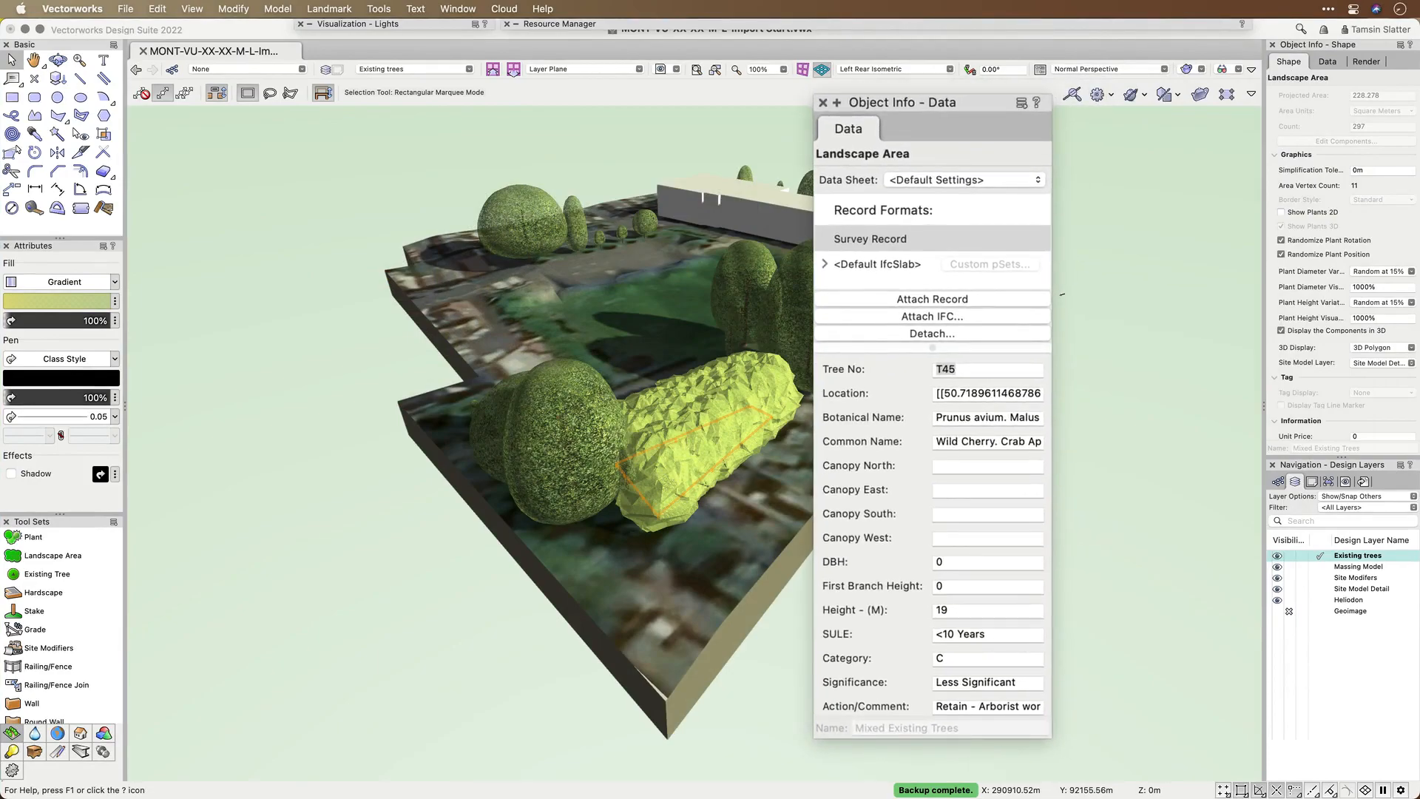
left_click(823, 102)
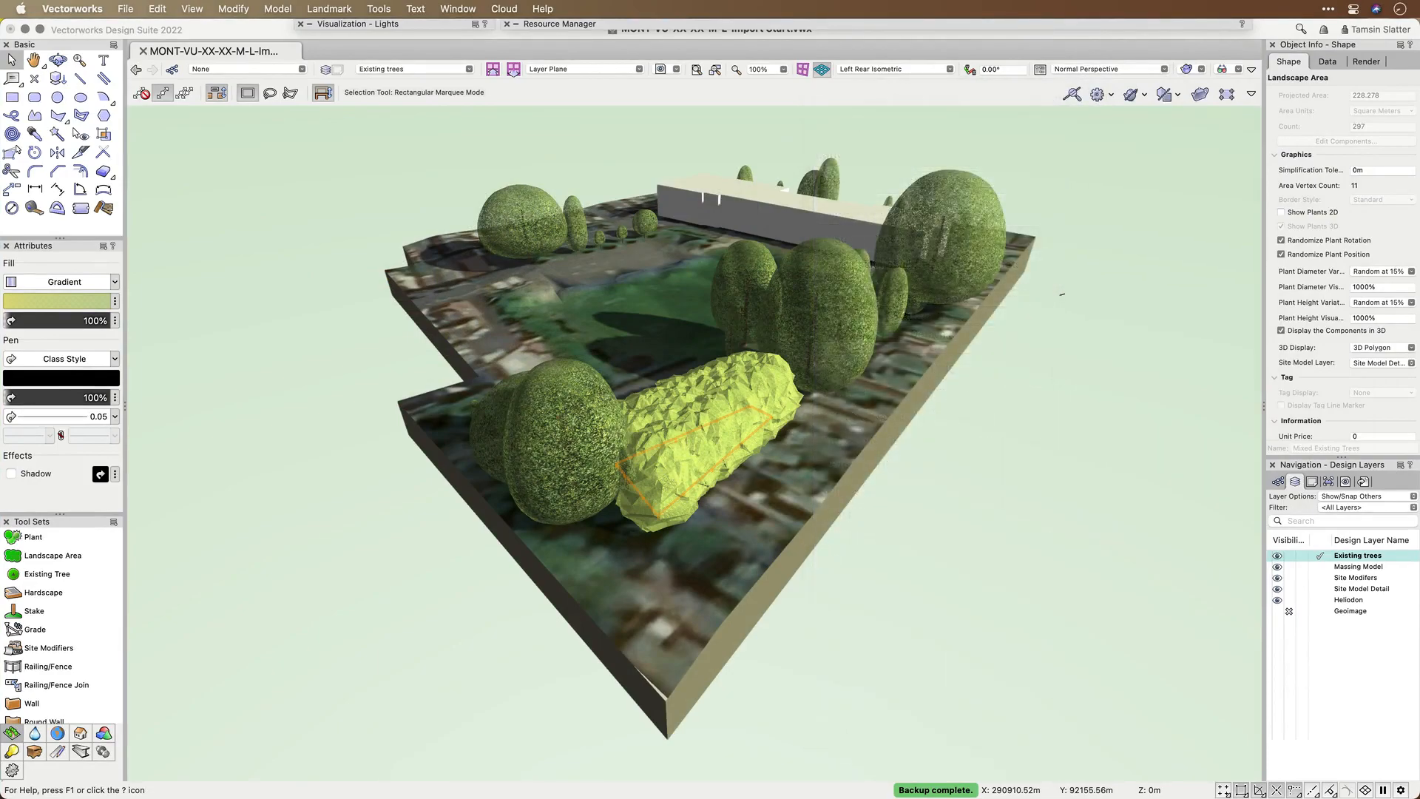